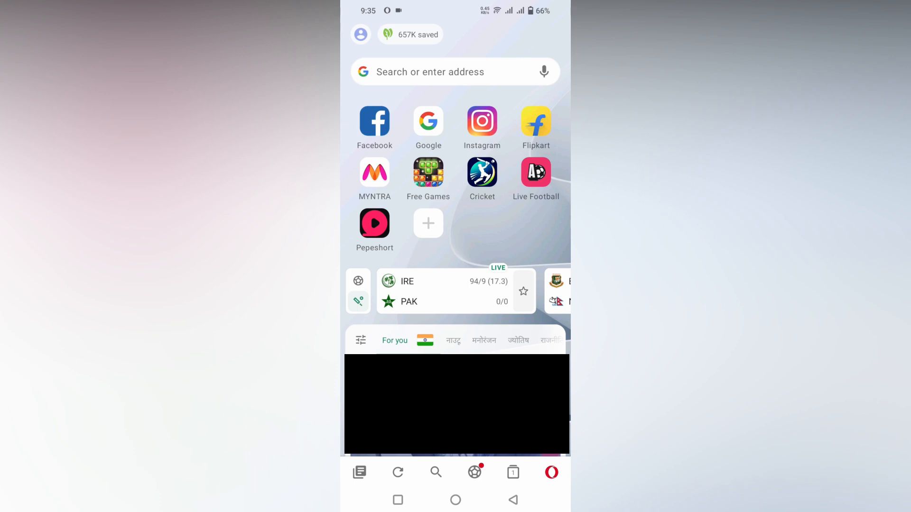
# - Tap the start page profile icon to show wallpaper, style, sport scores and news options
pyautogui.click(474, 472)
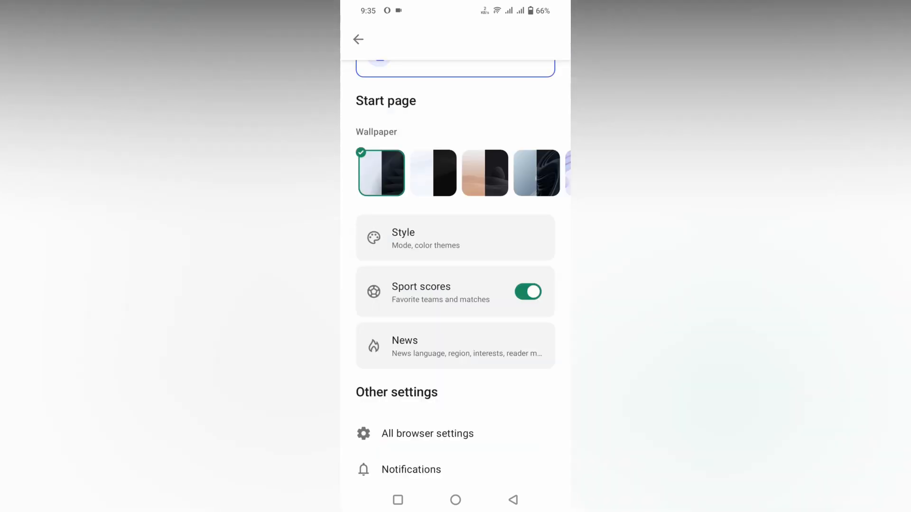
# - Check the Style options, then reach the full settings list scrolled down to Downloads
pyautogui.click(455, 237)
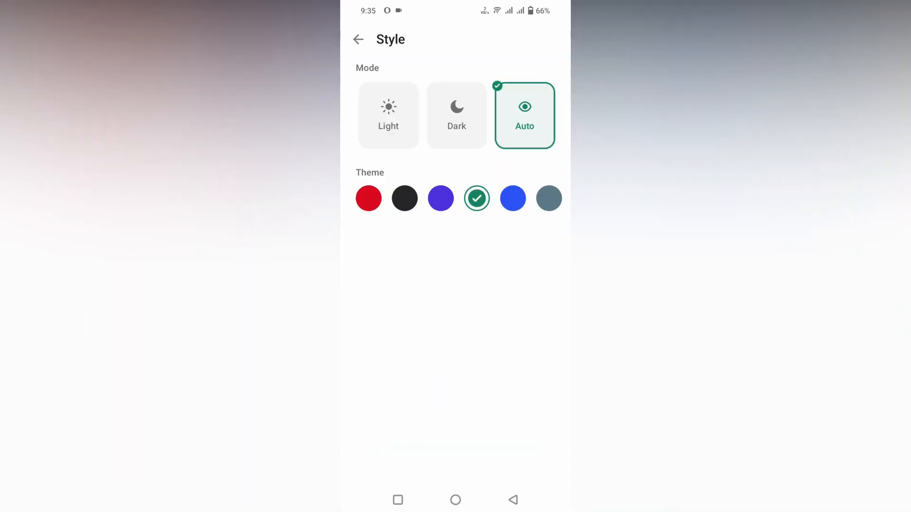
pyautogui.click(359, 39)
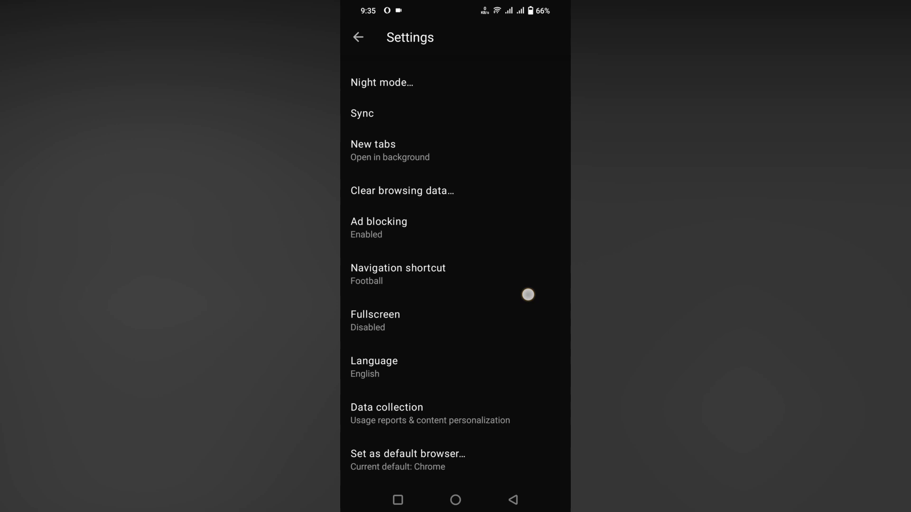
pyautogui.scroll(-3)
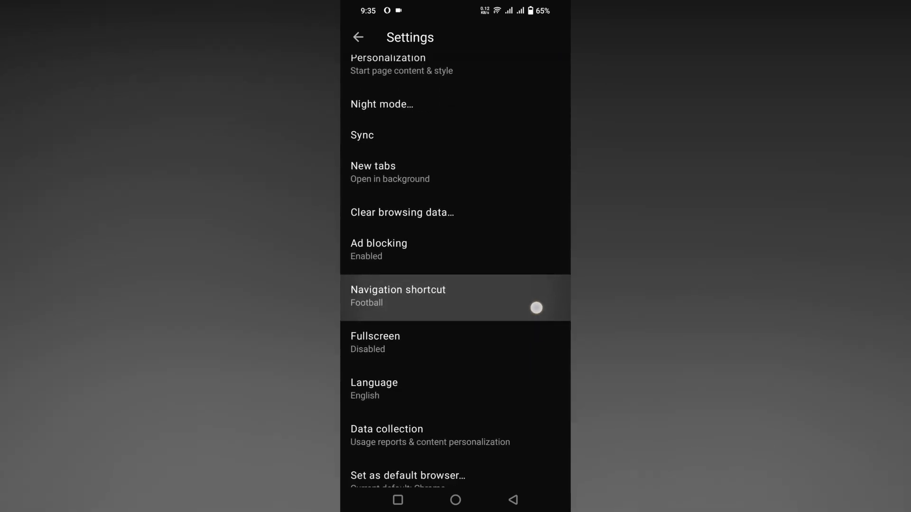
pyautogui.scroll(-3)
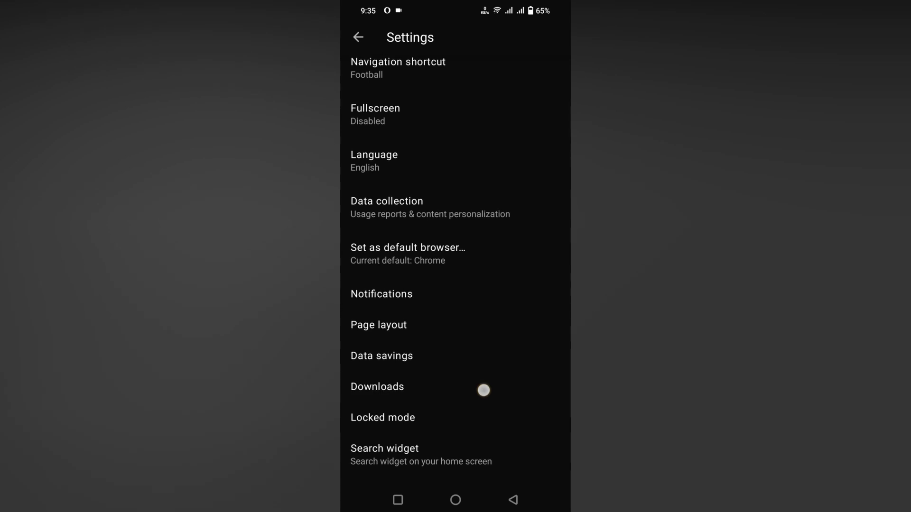
# - Set the Opera download folder to folder '1' in Download settings
pyautogui.click(377, 387)
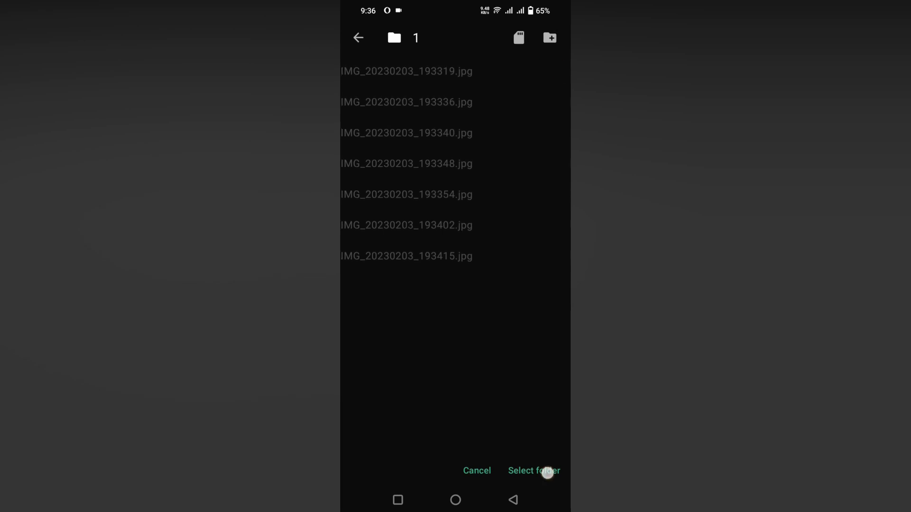
pyautogui.click(532, 470)
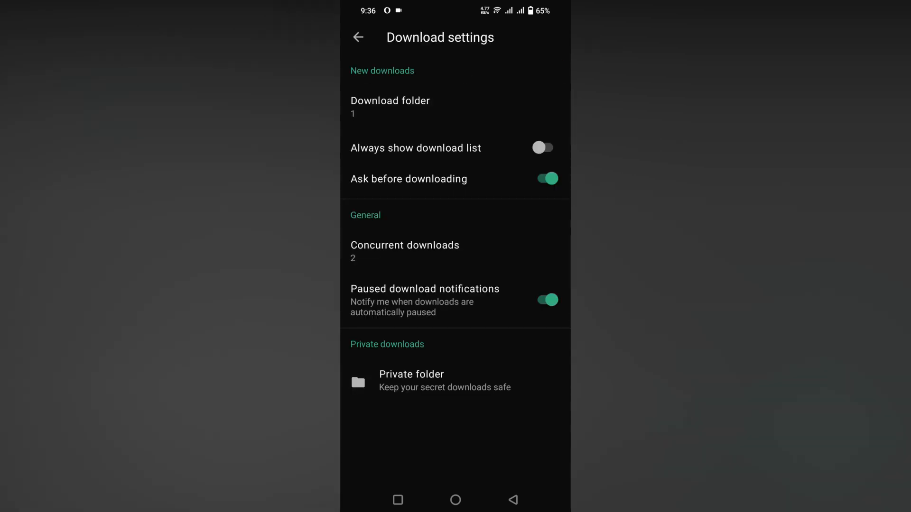